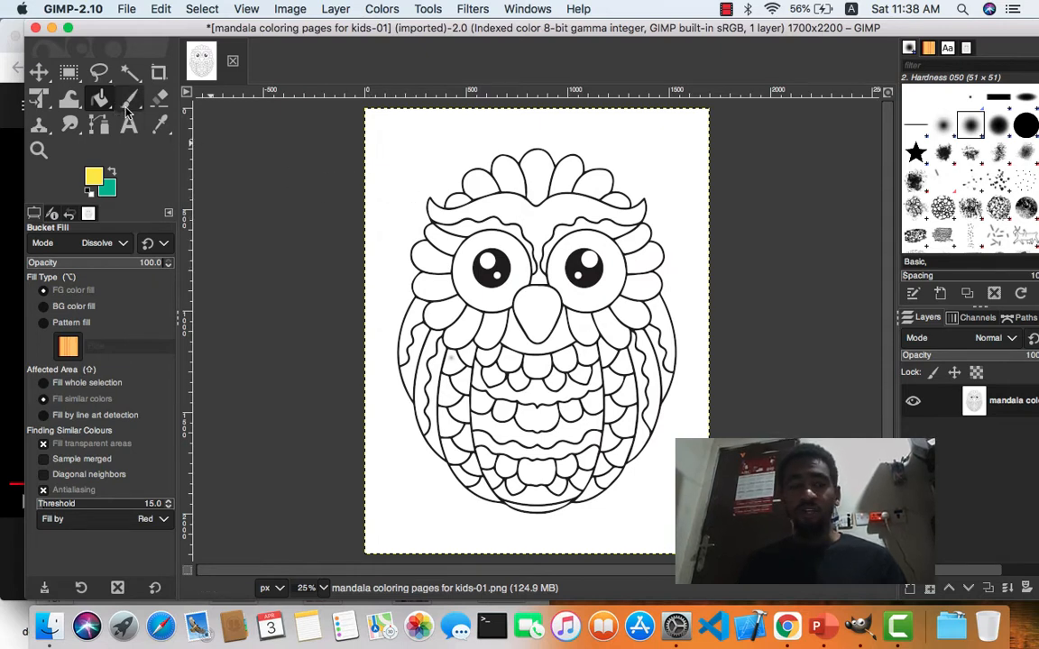
Step: Select the Paintbrush and open the foreground colour dialog to choose yellow
left_click(129, 98)
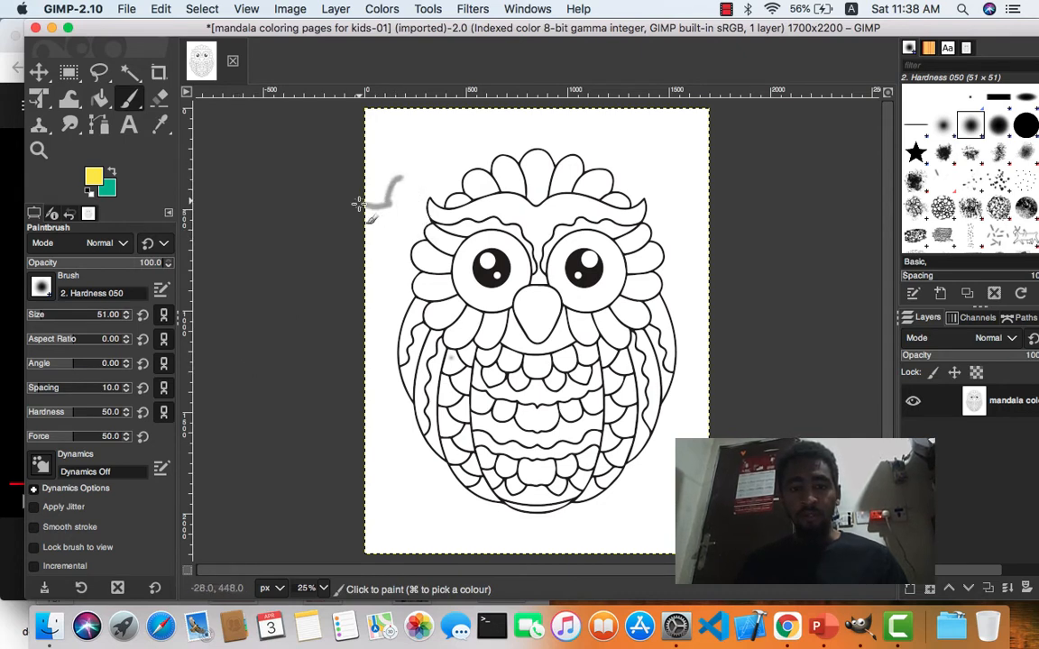
left_click(94, 178)
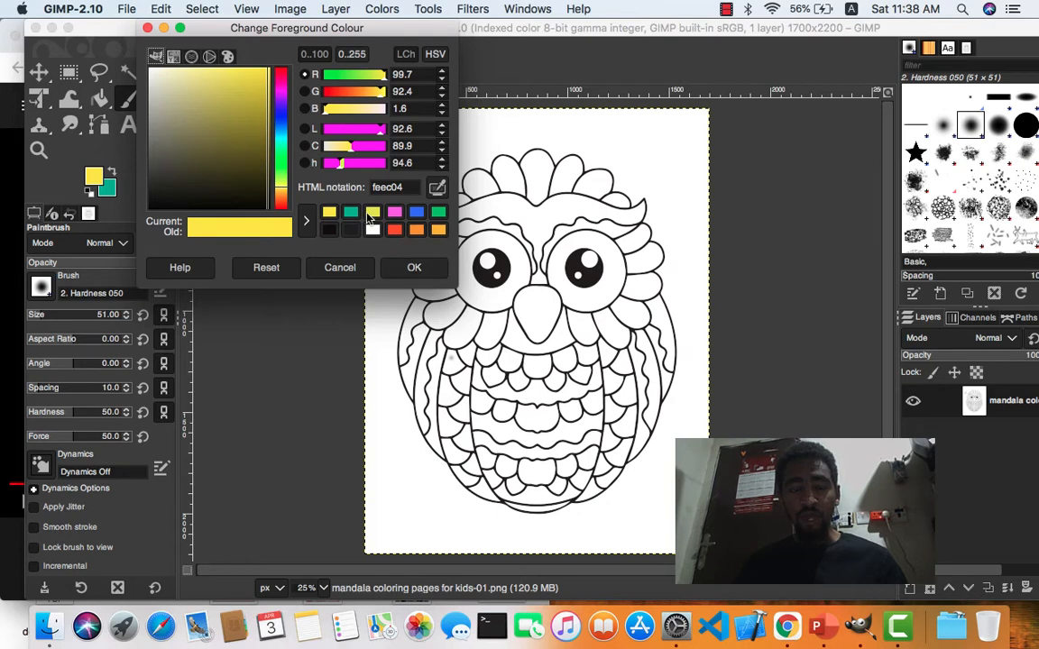
Step: Confirm the yellow foreground colour and paint a test stroke near the page's top-left
left_click(414, 266)
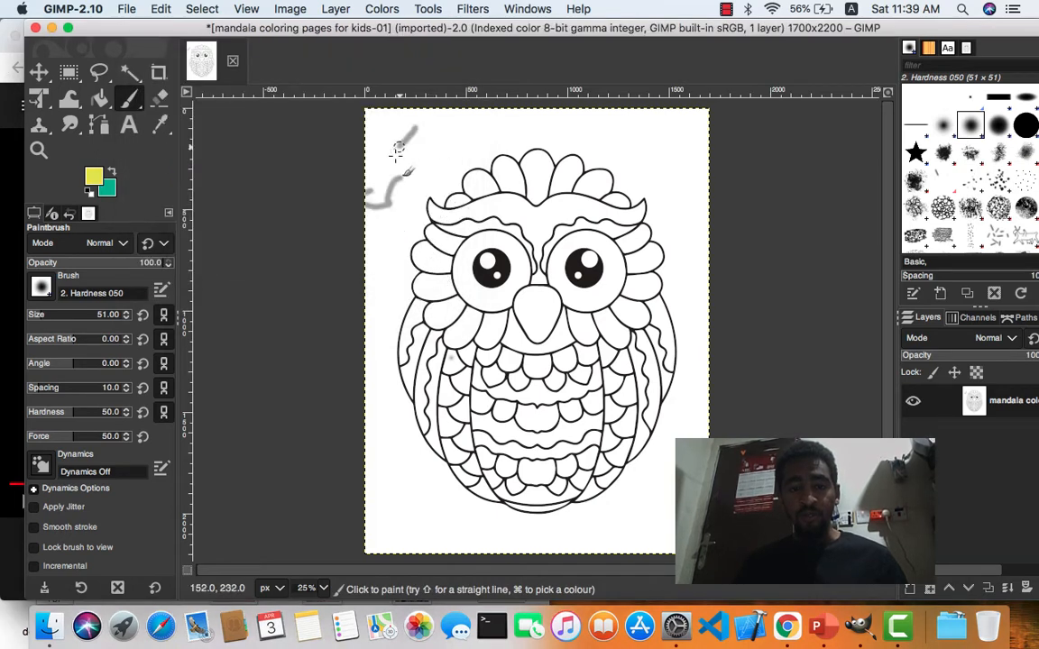
left_click_drag(401, 149, 496, 126)
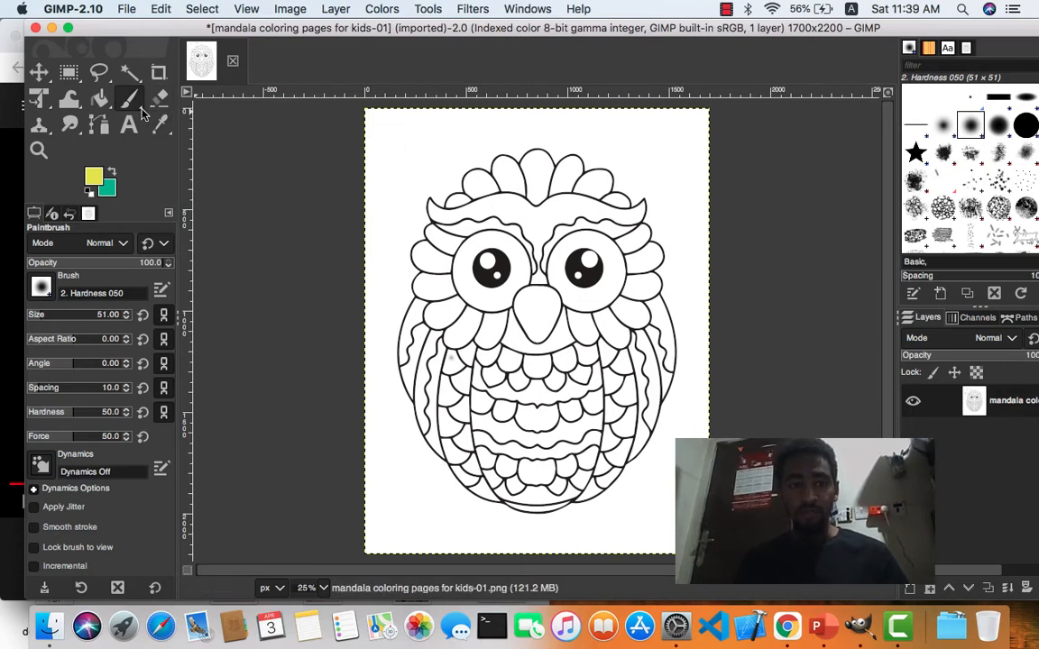
Step: Bucket-fill the band across the owl's brow, which comes out gray instead of yellow
left_click(99, 99)
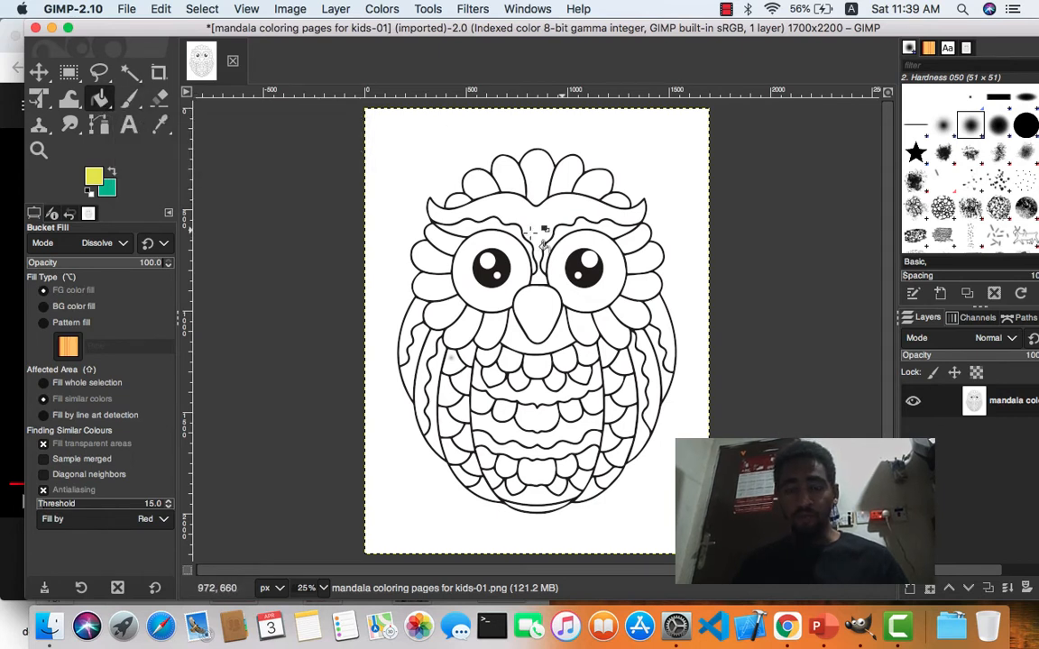
mouse_move(545, 226)
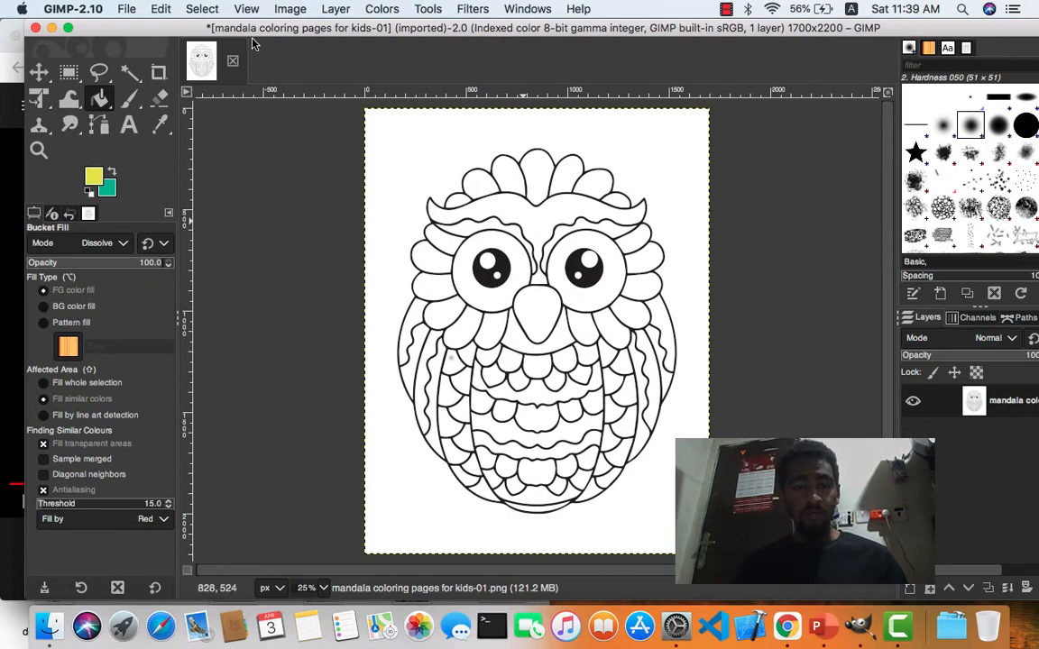
left_click(536, 203)
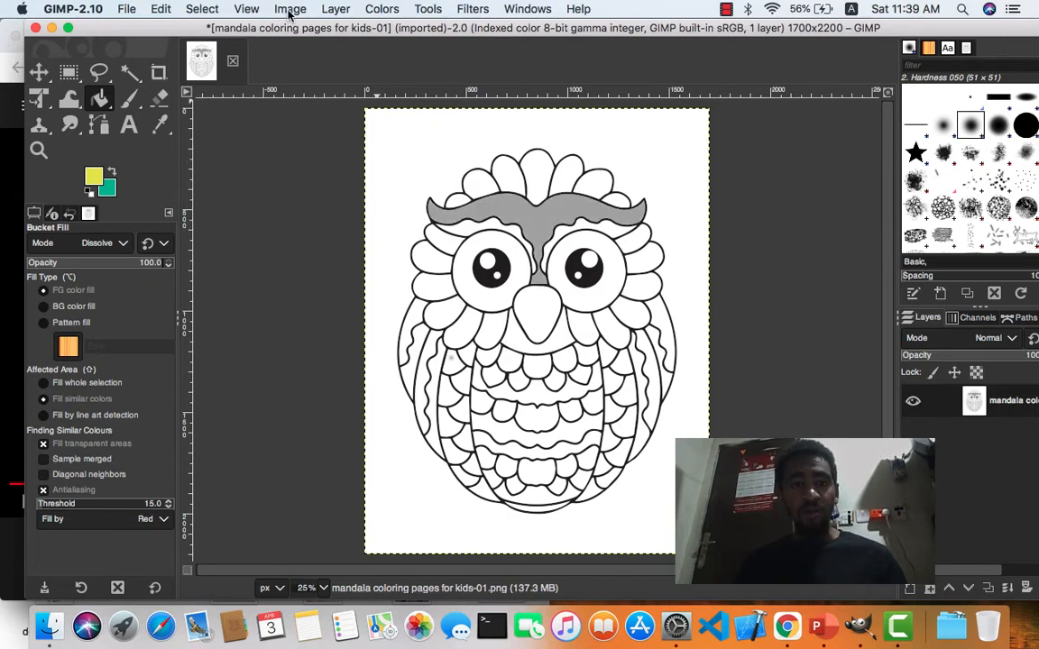
Step: Change the image mode from Indexed to RGB through Image > Mode
left_click(335, 8)
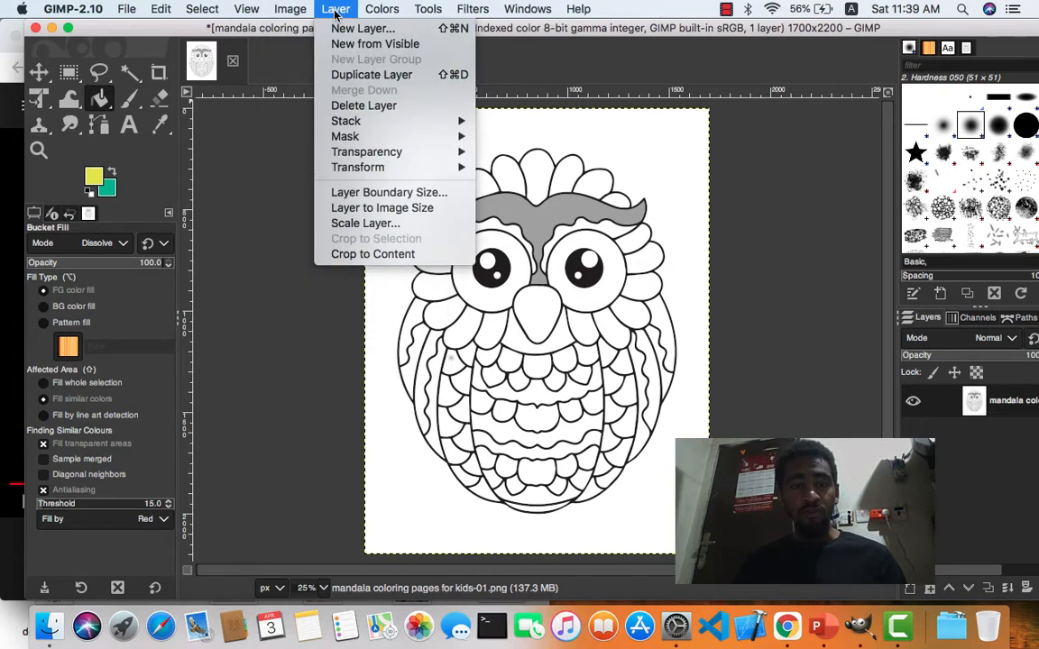
left_click(289, 9)
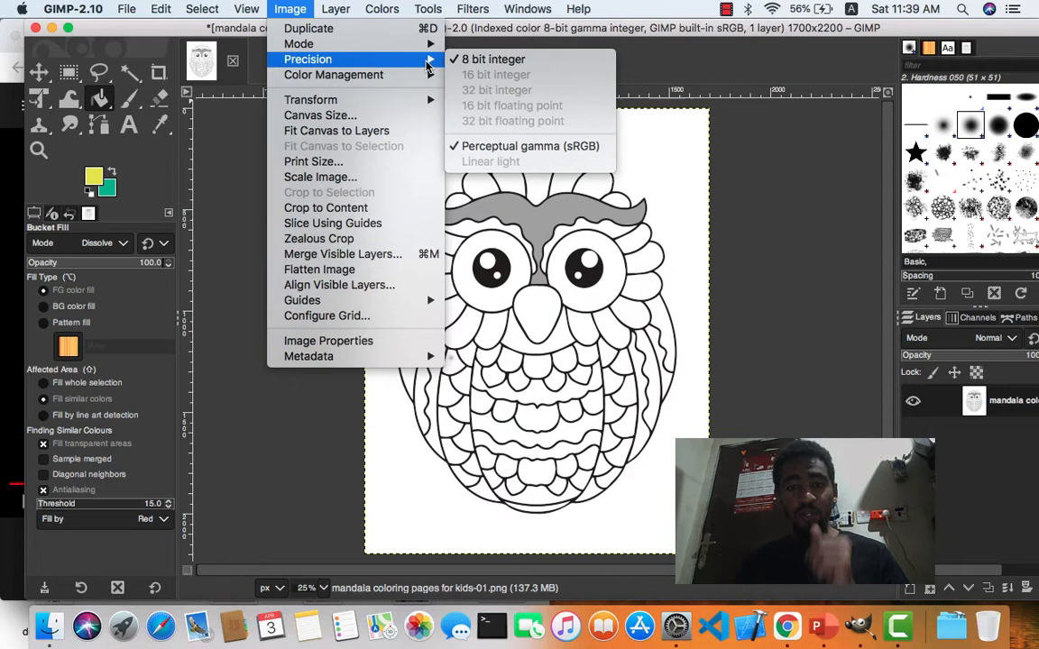
mouse_move(298, 43)
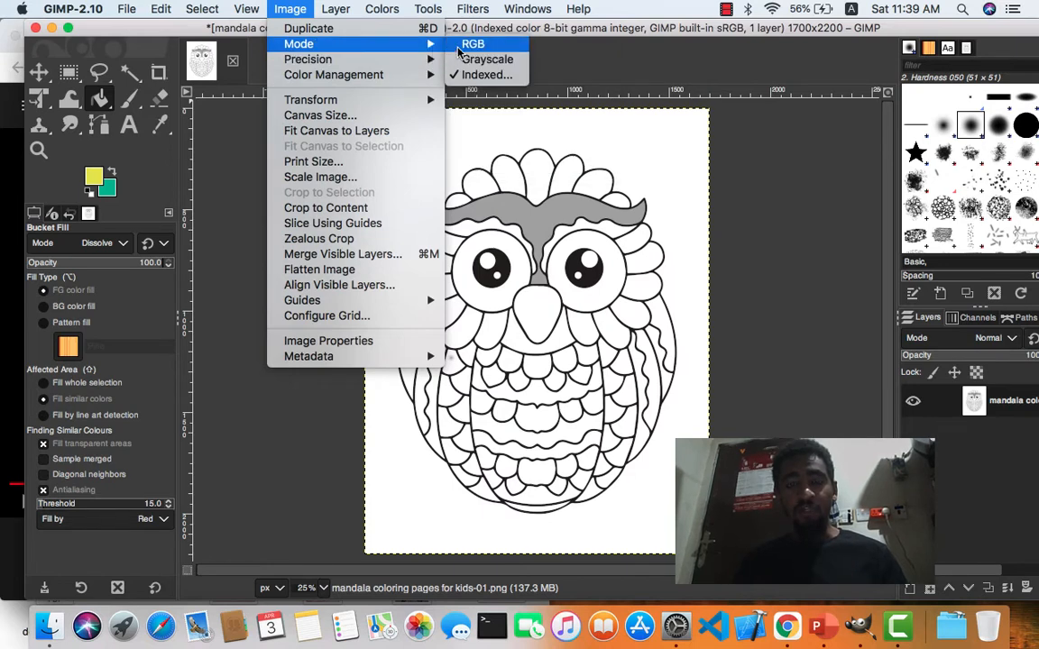
left_click(473, 44)
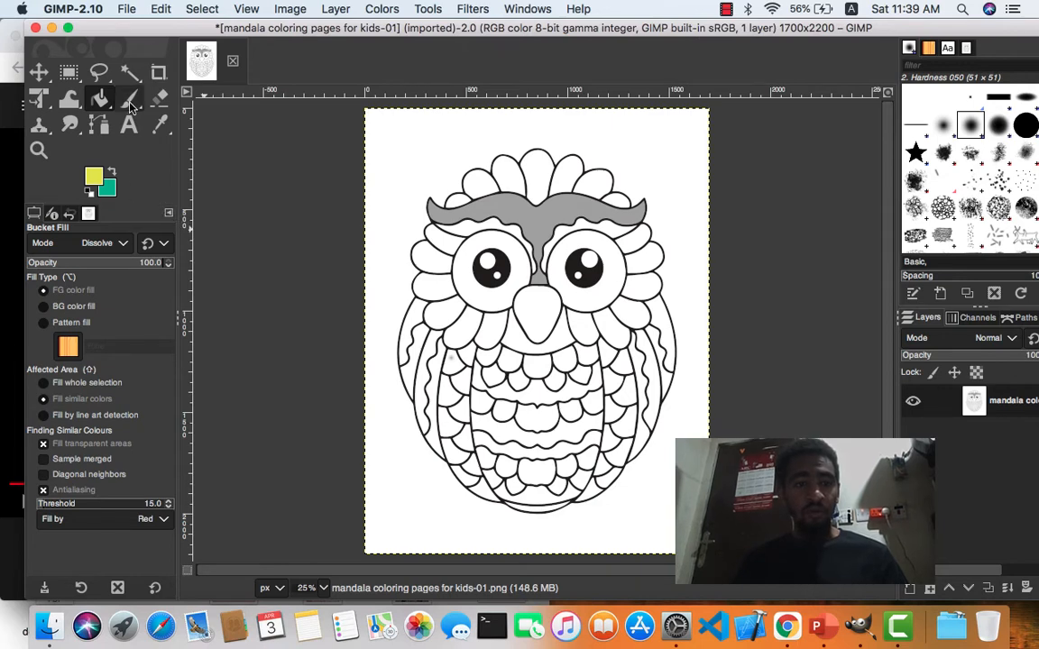
Step: Make green the foreground, paint a green test stroke, and bucket-fill the owl's left eye green
left_click(129, 99)
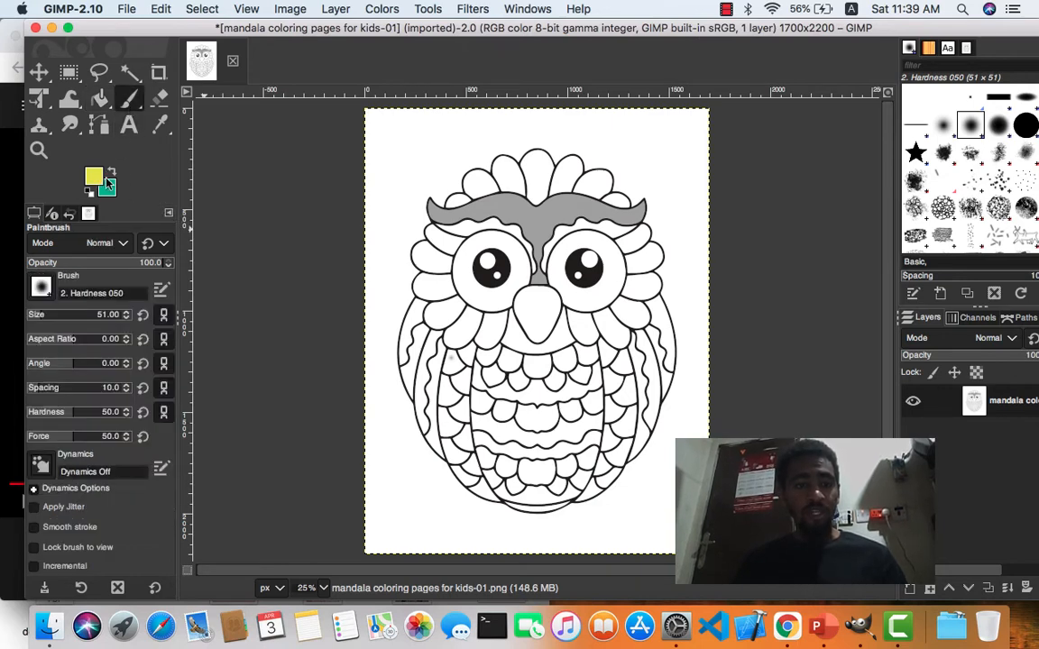
left_click(94, 177)
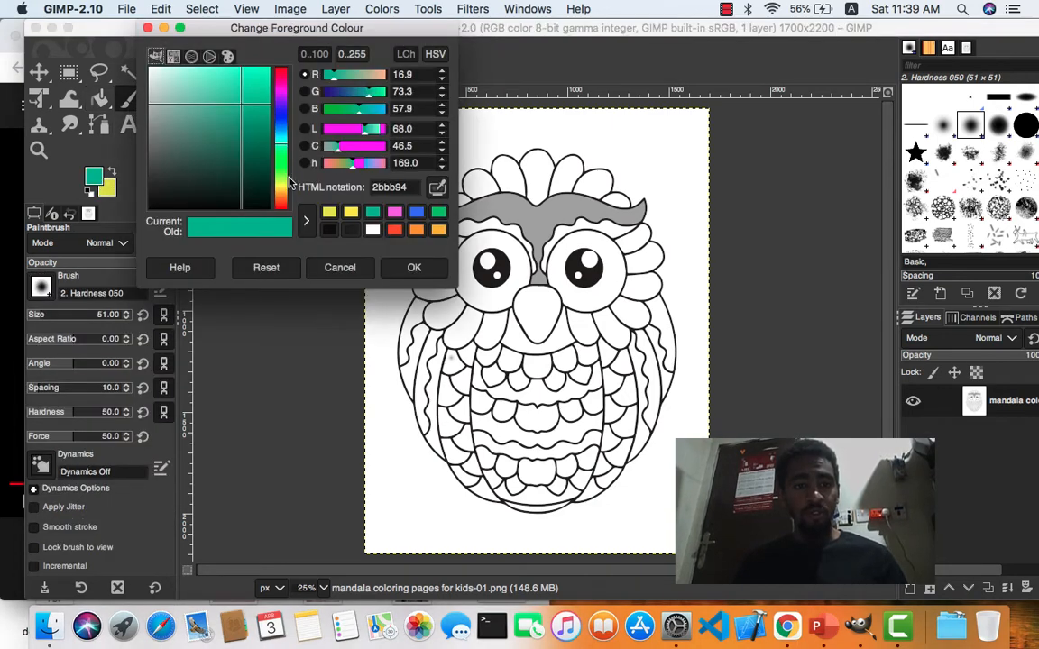
left_click(414, 267)
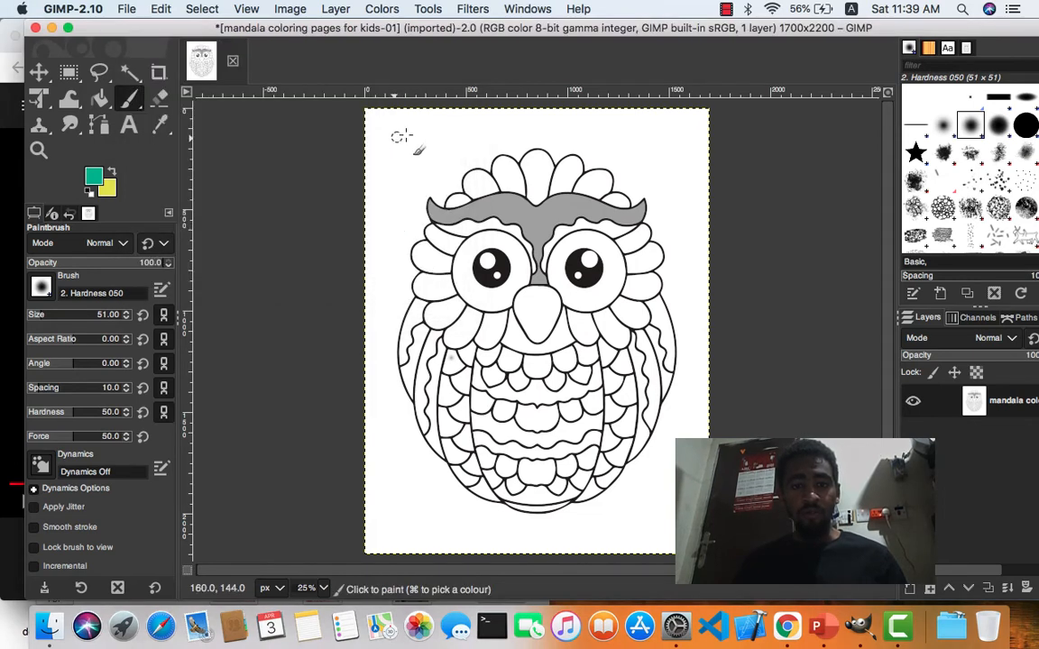
left_click_drag(370, 145, 442, 154)
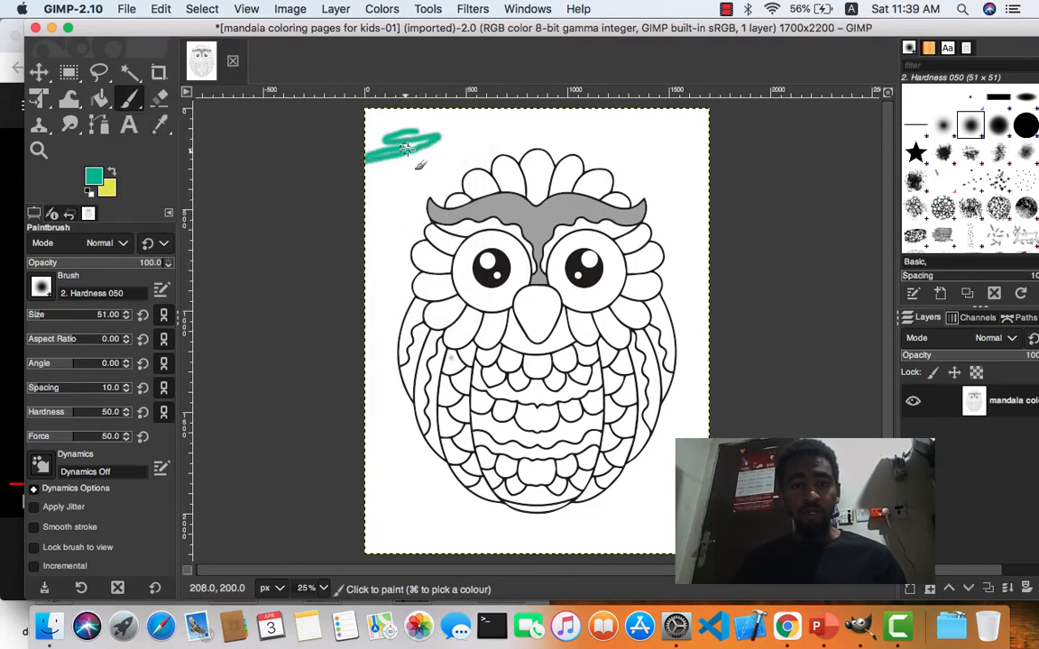
left_click(98, 98)
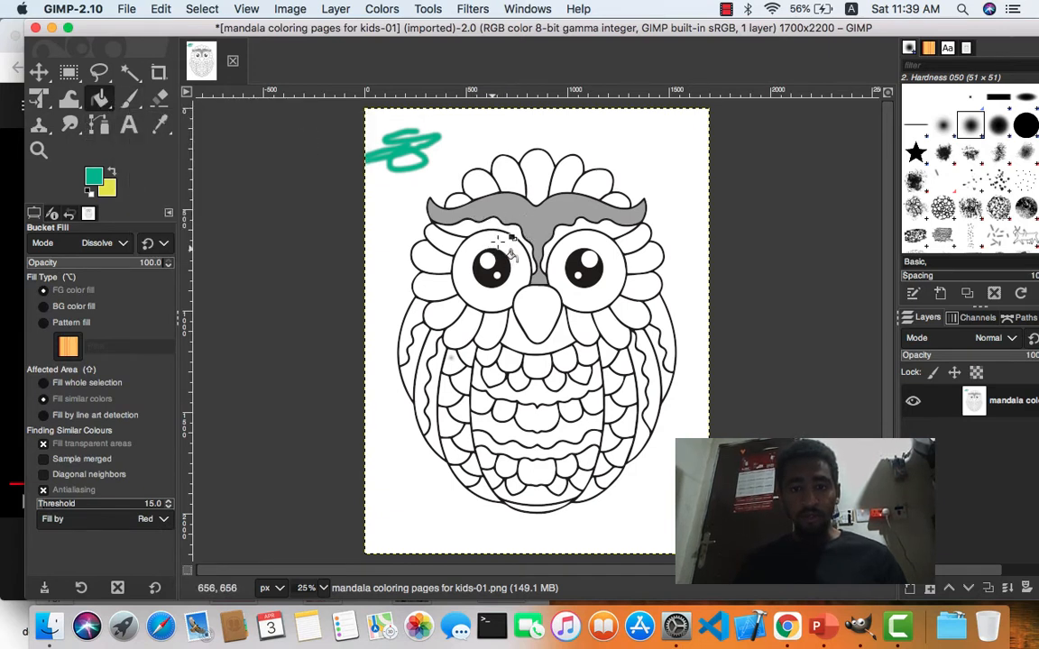
left_click(491, 266)
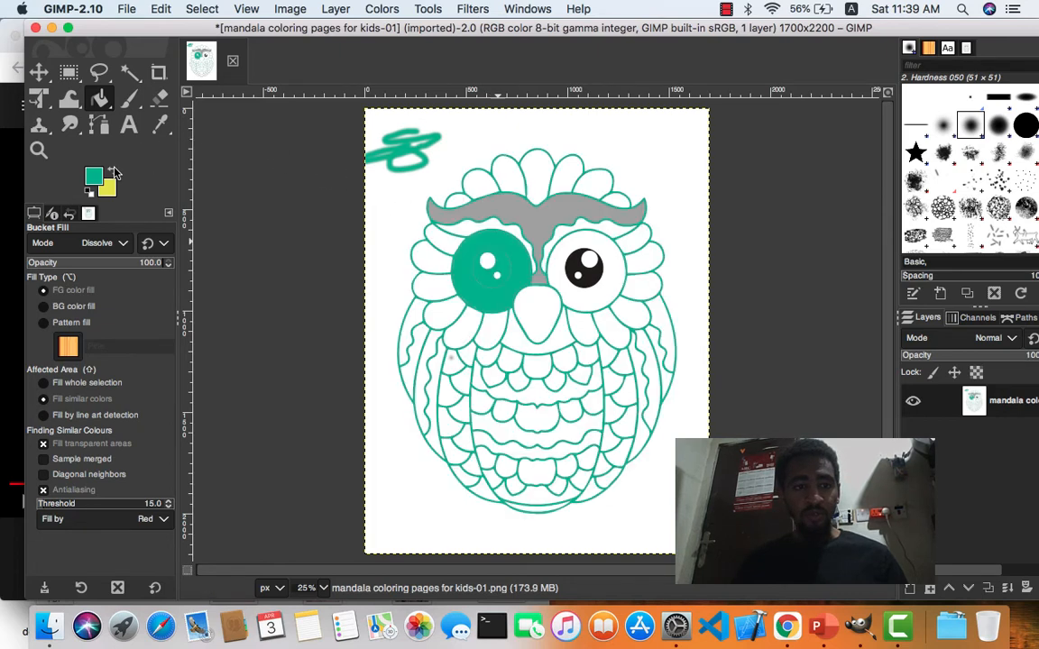